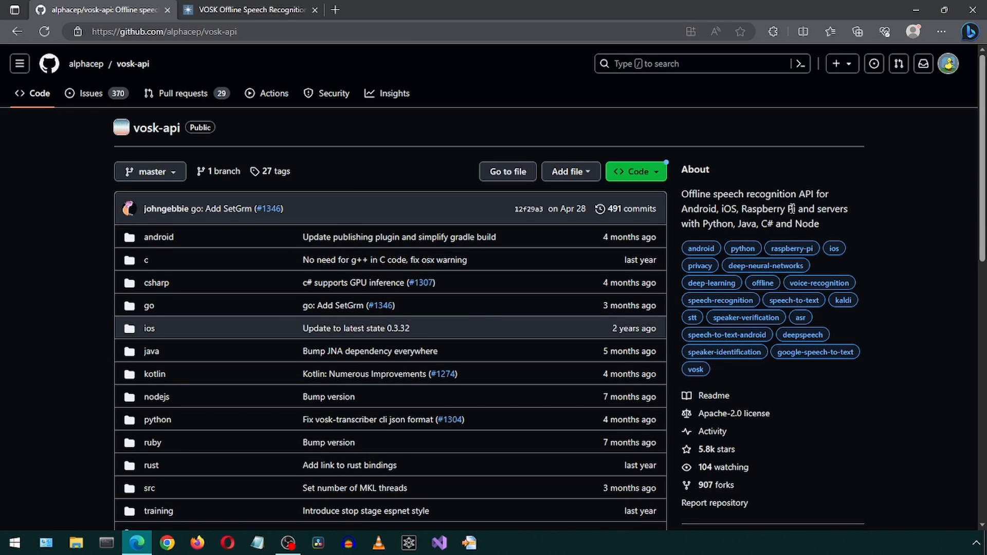
- Go to the Vosk documentation site and bring up its Installation page
{"action": "scroll", "scroll_direction": "down", "scroll_amount": 3}
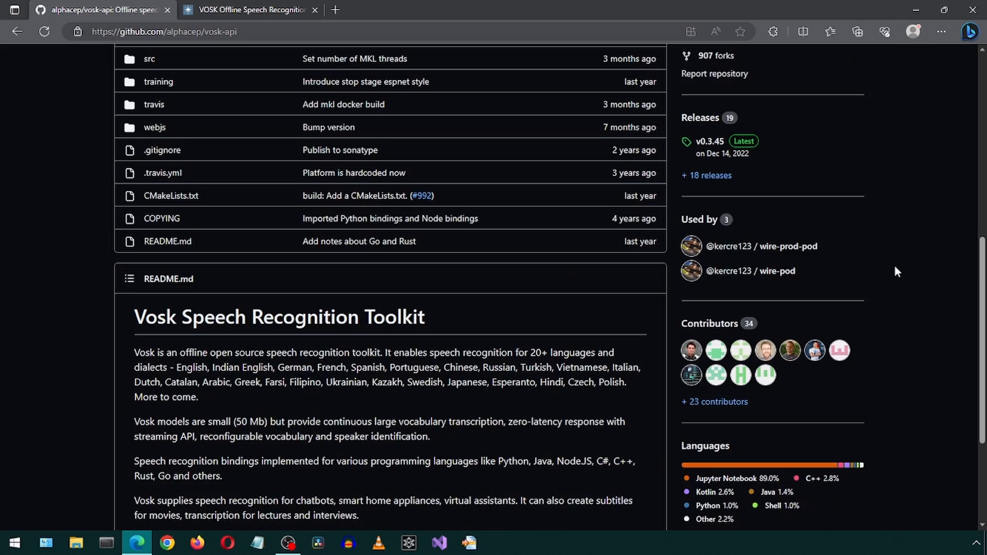
{"action": "scroll", "scroll_direction": "down", "scroll_amount": 3}
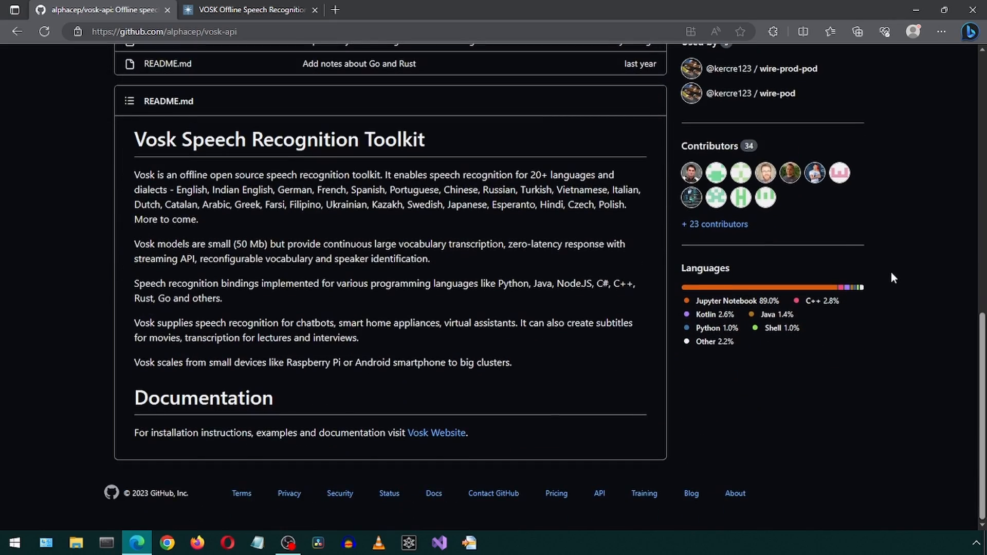
{"action": "scroll", "scroll_direction": "up", "scroll_amount": 3}
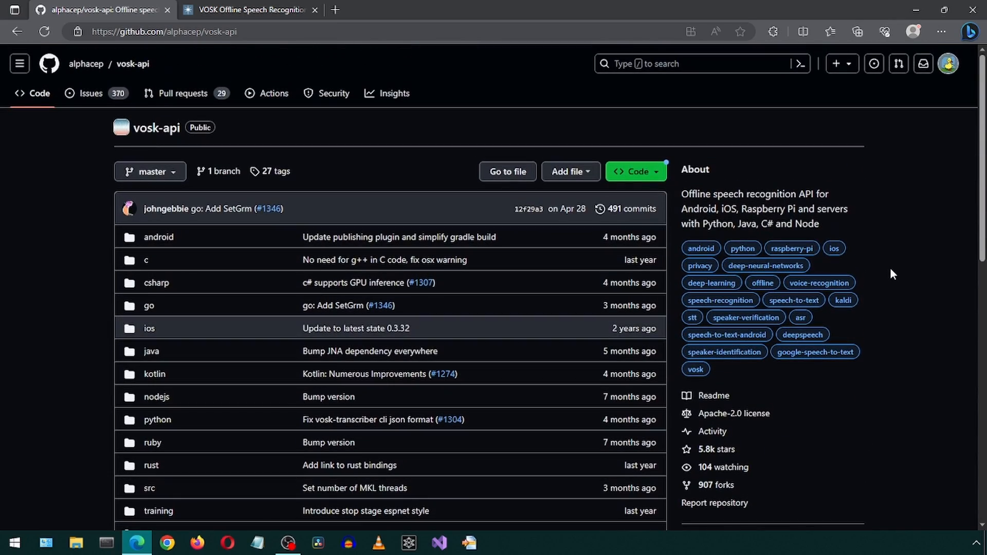
{"action": "left_click", "coordinate": [246, 10]}
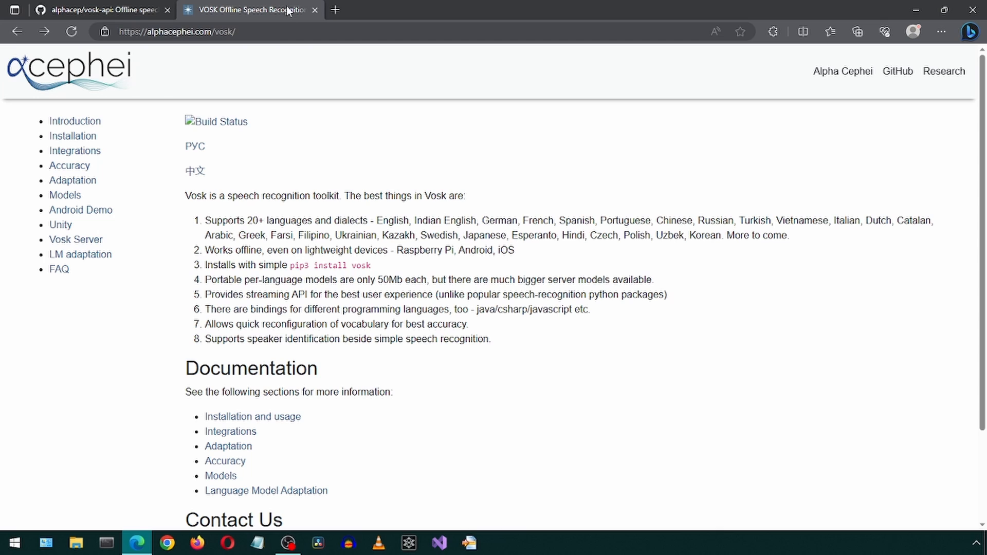
{"action": "mouse_move", "coordinate": [158, 134]}
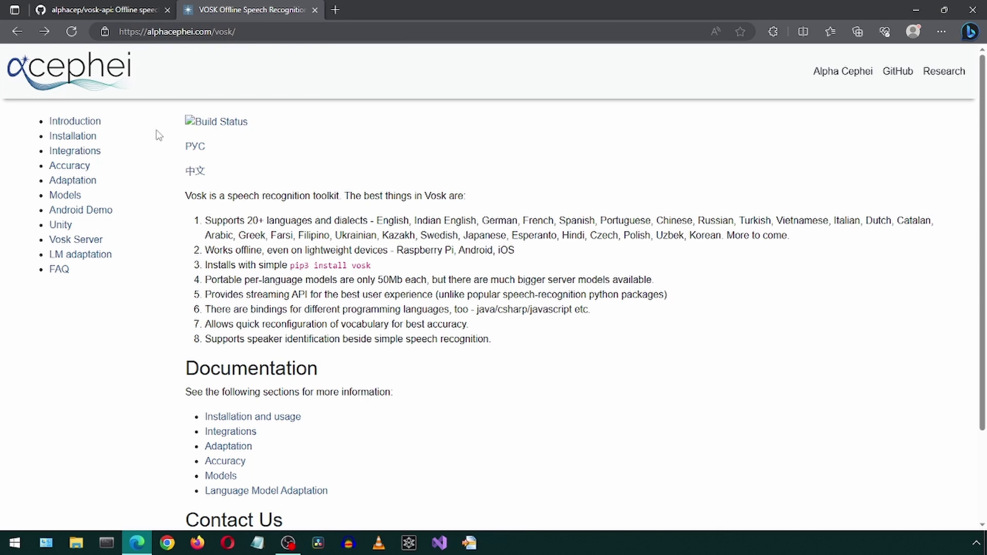
{"action": "left_click", "coordinate": [72, 135]}
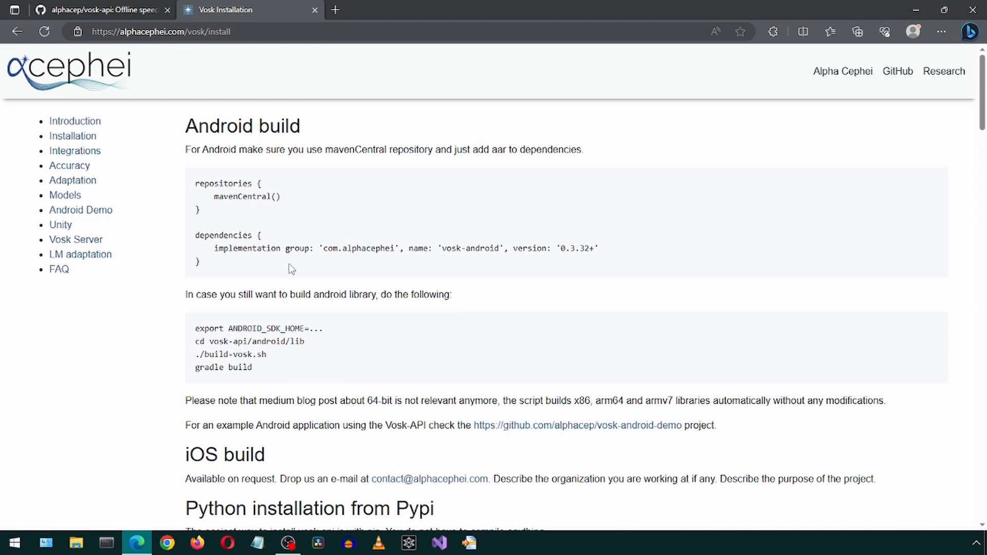
- Reach the 'Python installation from Pypi' section and highlight the supported Python versions 3.5–3.9
{"action": "scroll", "scroll_direction": "down", "scroll_amount": 3}
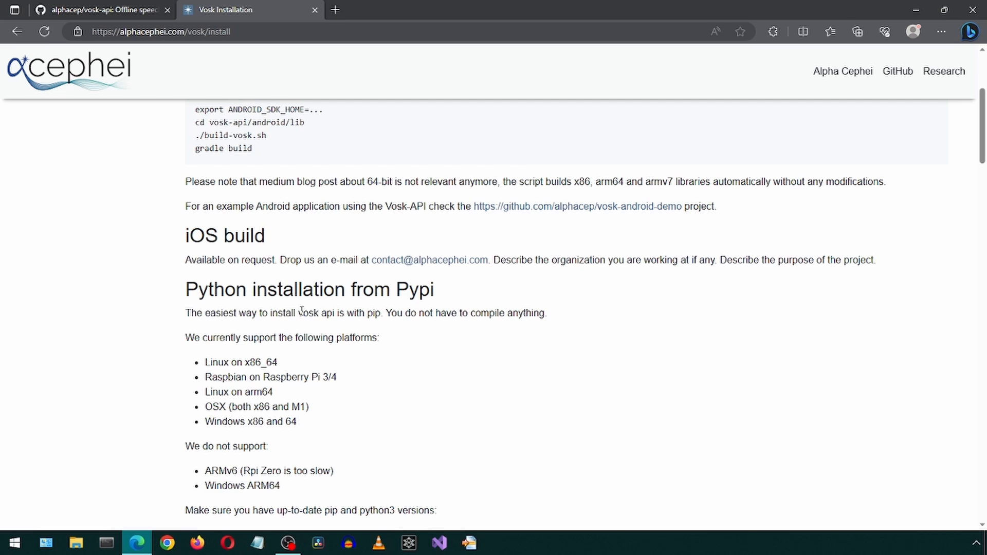
{"action": "scroll", "scroll_direction": "down", "scroll_amount": 3}
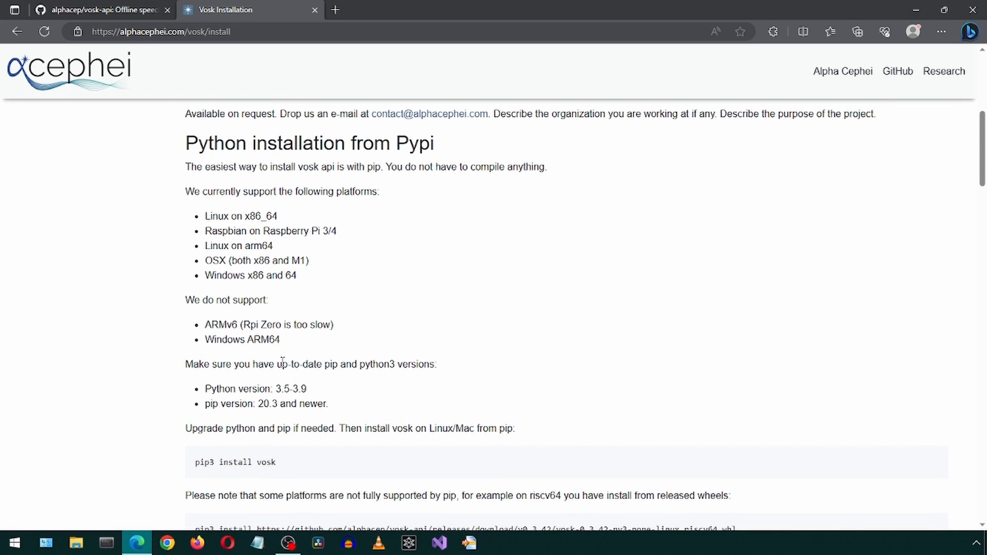
{"action": "double_click", "coordinate": [301, 389]}
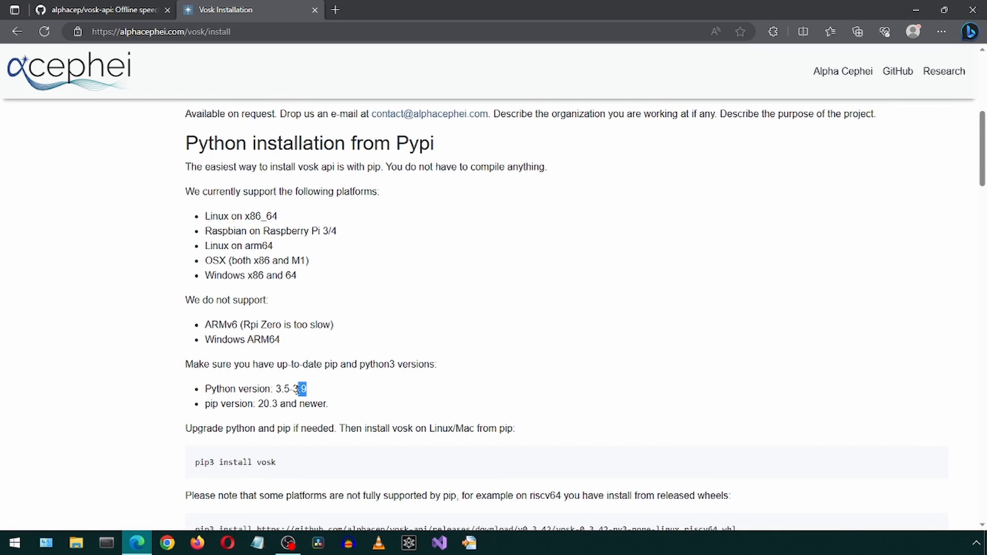
- Create the conda environment 'vosk' with python=3.9 and activate it with 'conda activate vosk'
{"action": "left_click", "coordinate": [105, 542]}
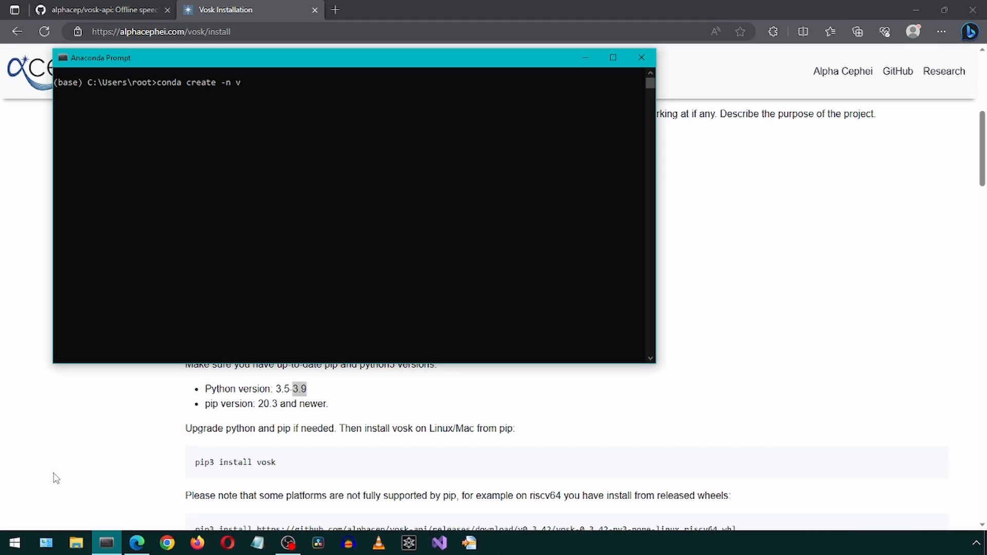
{"action": "type", "text": "osk p"}
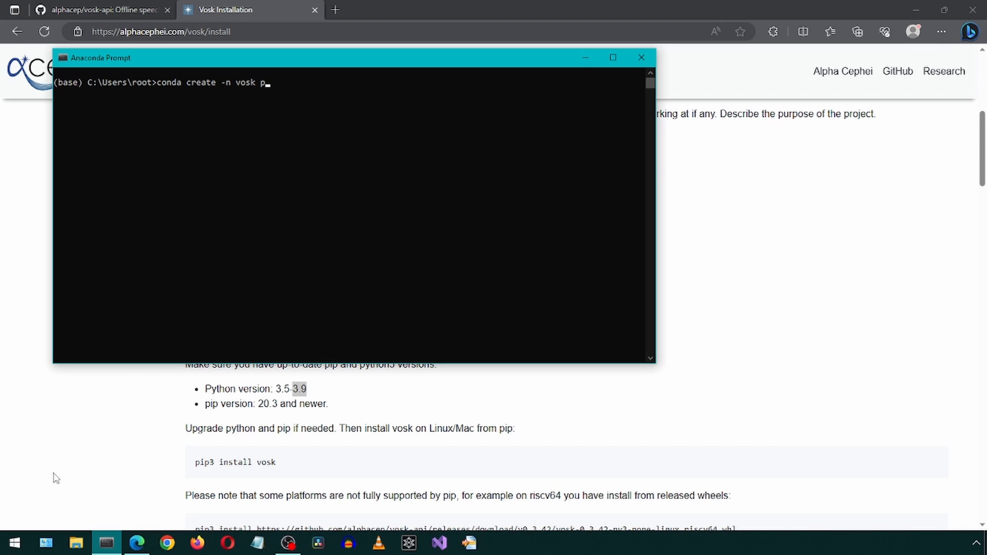
{"action": "type", "text": "ython=3"}
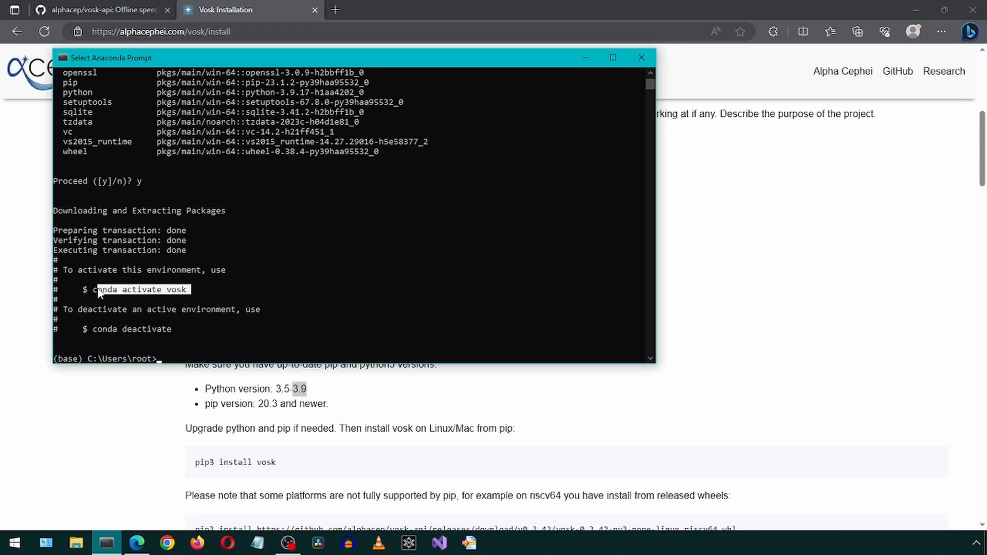
{"action": "type", "text": "conda activate vosk"}
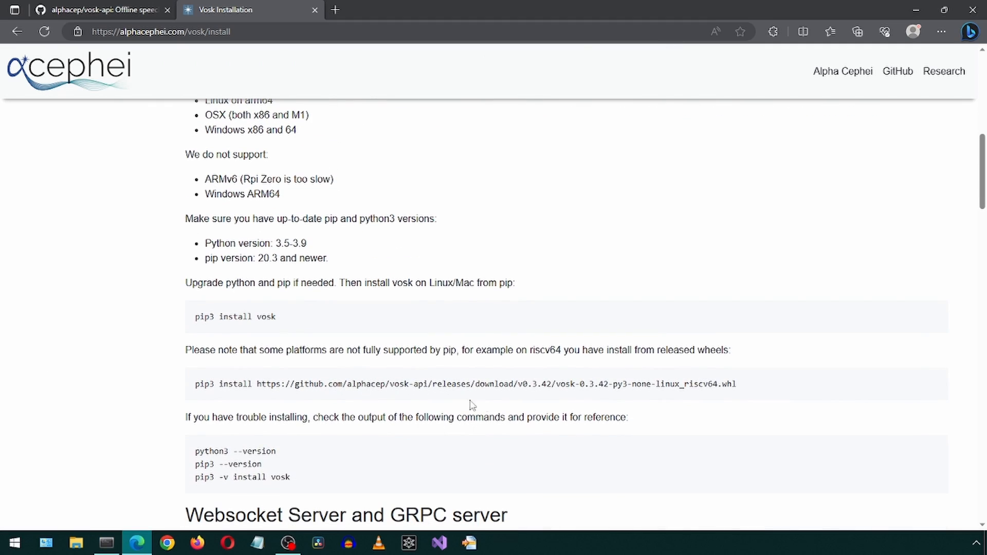
- From the vosk-api latest release, copy the link of vosk-0.3.45-py3-none-win_amd64.whl
{"action": "double_click", "coordinate": [684, 384]}
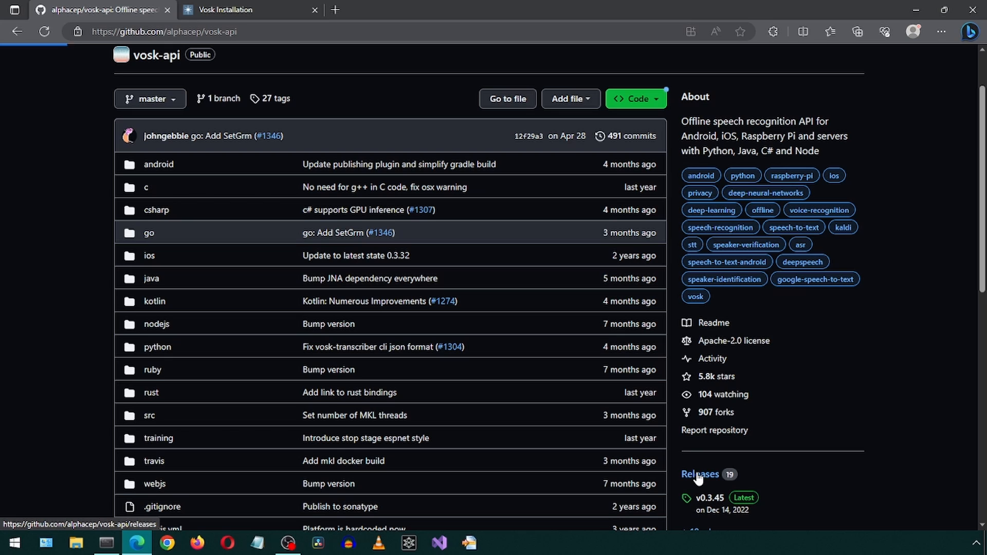
{"action": "left_click", "coordinate": [700, 474]}
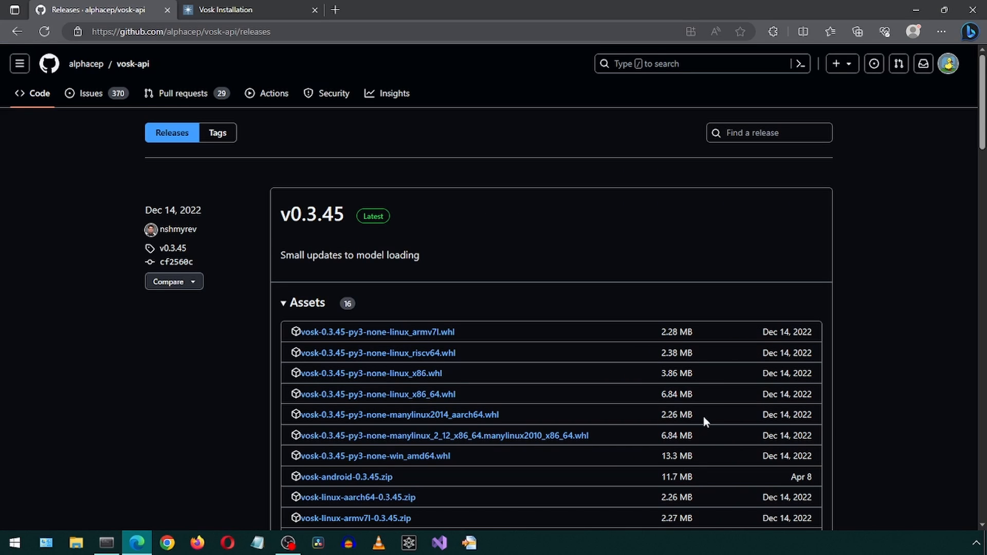
{"action": "scroll", "scroll_direction": "down", "scroll_amount": 3}
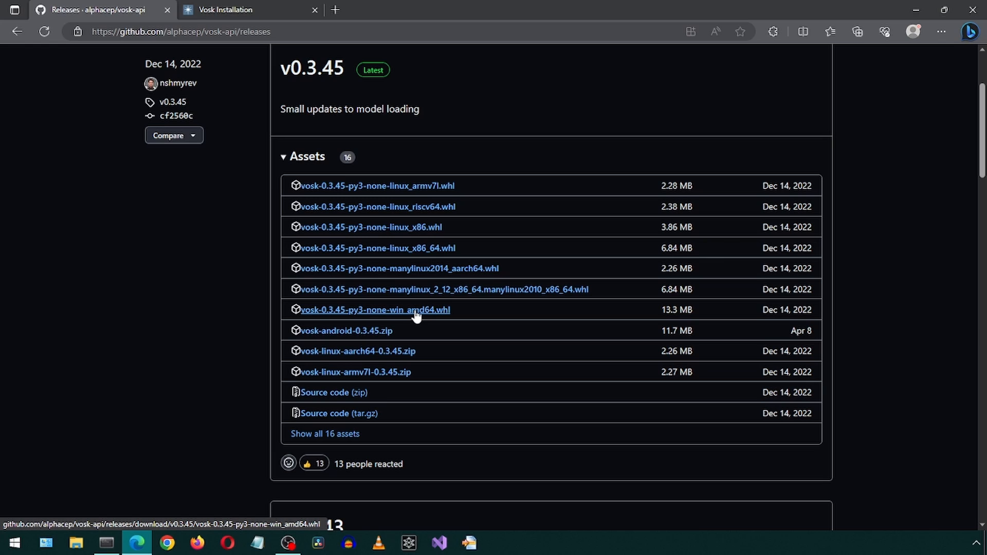
{"action": "right_click", "coordinate": [374, 309]}
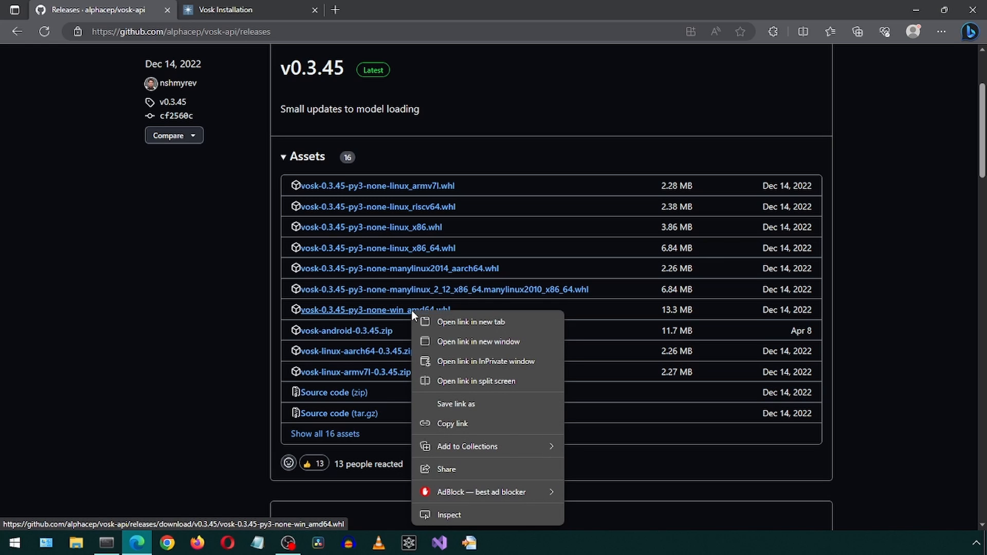
{"action": "left_click", "coordinate": [471, 430]}
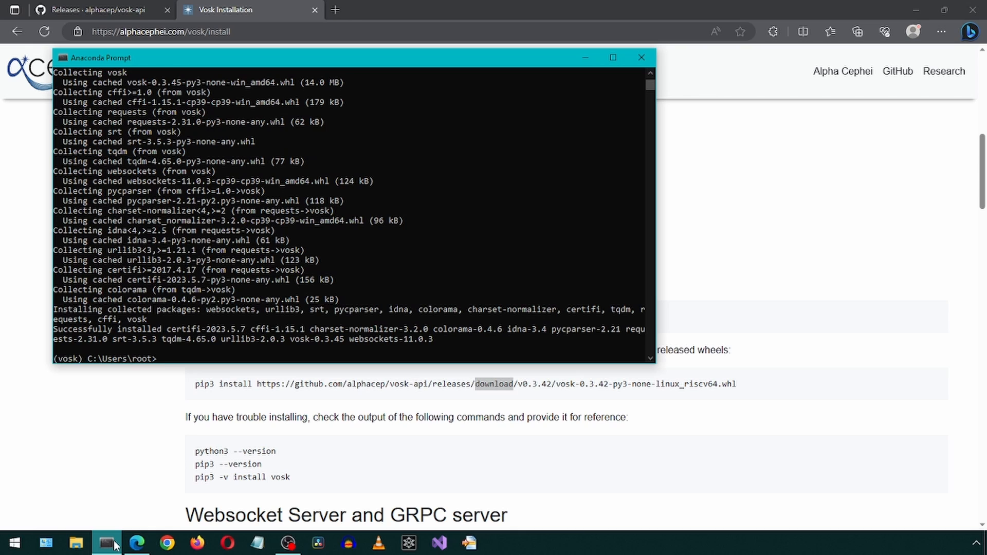
- Run 'pip install' with the copied wheel URL, then copy the vosk-transcriber example command from the Vosk page
{"action": "type", "text": "pip install"}
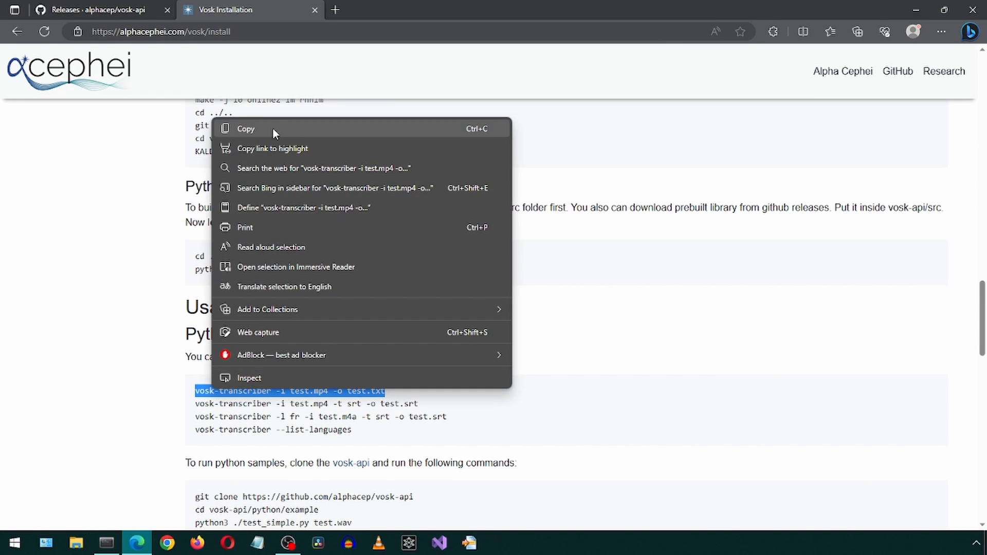
{"action": "left_click", "coordinate": [106, 541]}
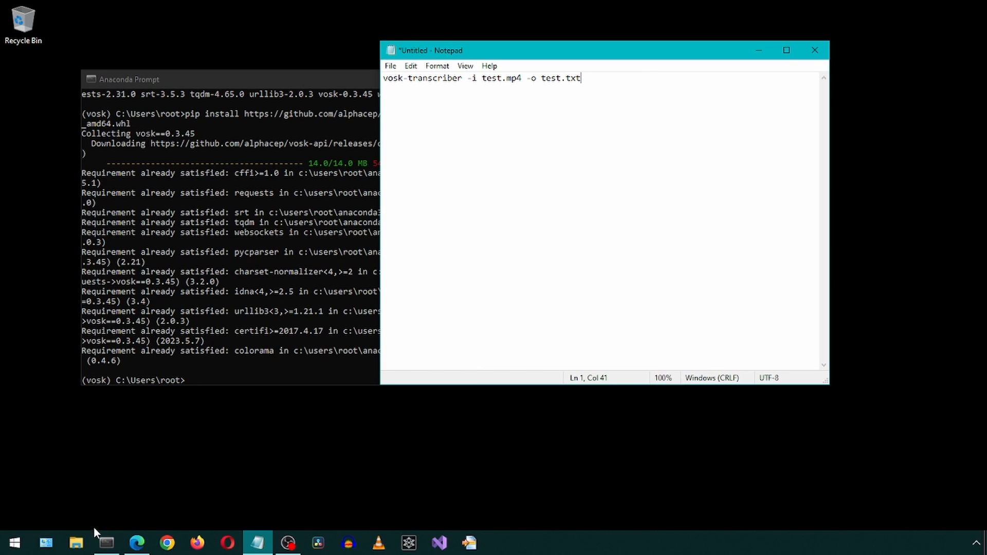
- Browse to C:\temp, check the kekw.mp3 recording and copy the folder path for 'cd C:\temp'
{"action": "left_click", "coordinate": [75, 543]}
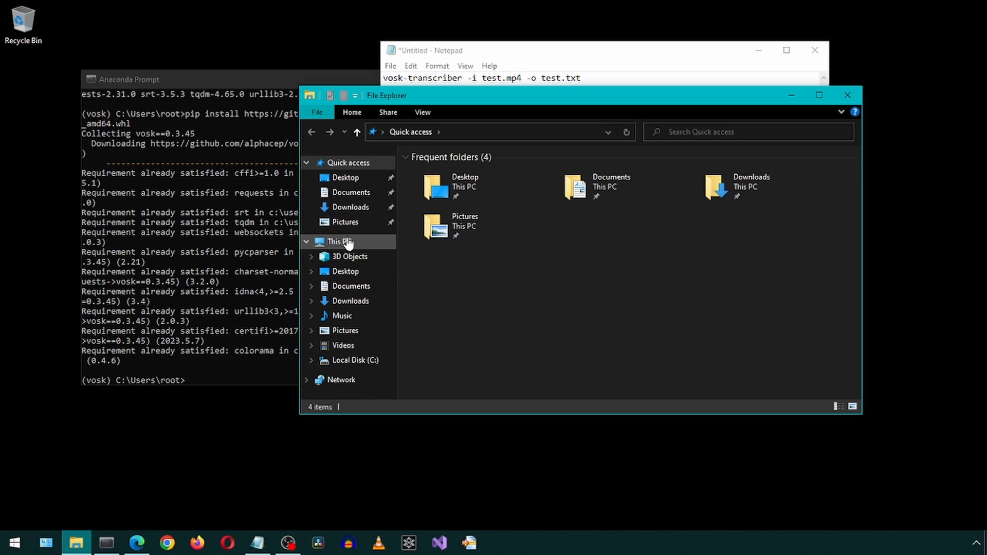
{"action": "left_click", "coordinate": [355, 359]}
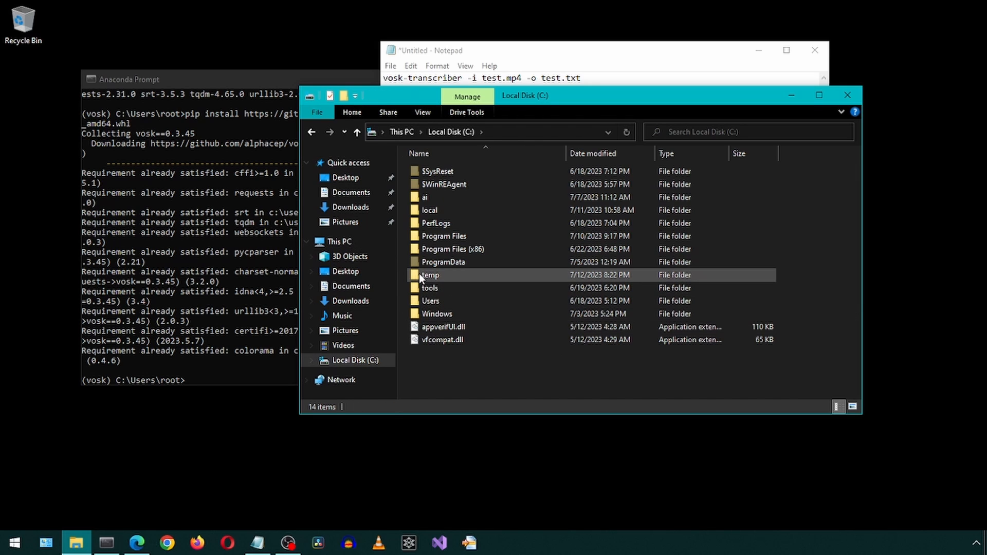
{"action": "double_click", "coordinate": [430, 276]}
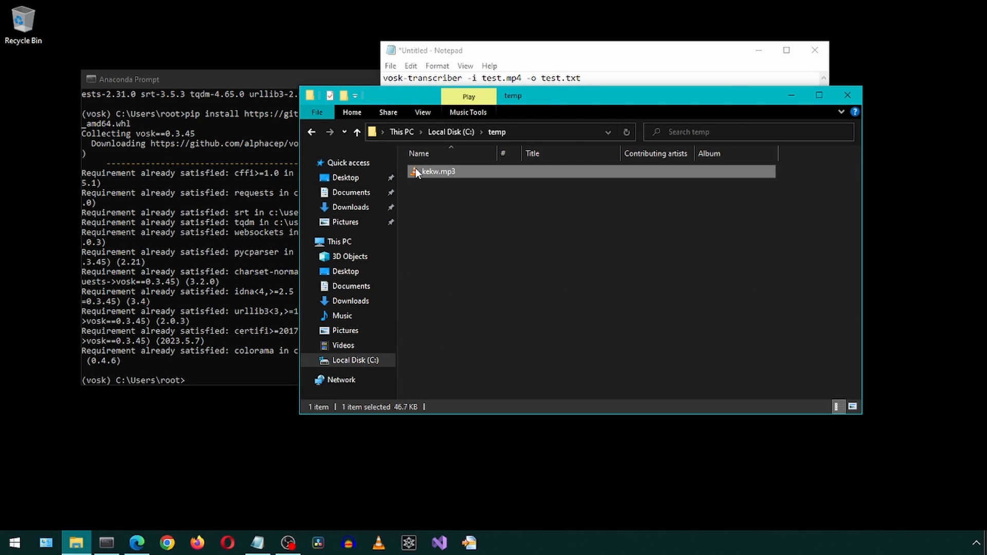
{"action": "double_click", "coordinate": [438, 172]}
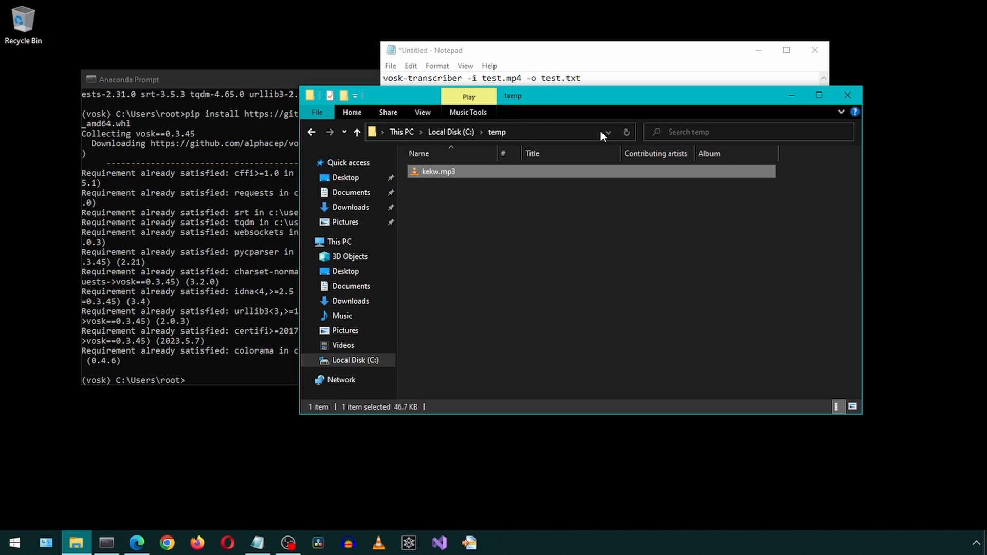
{"action": "left_click", "coordinate": [478, 132]}
{"action": "type", "text": "cd C:\\temp"}
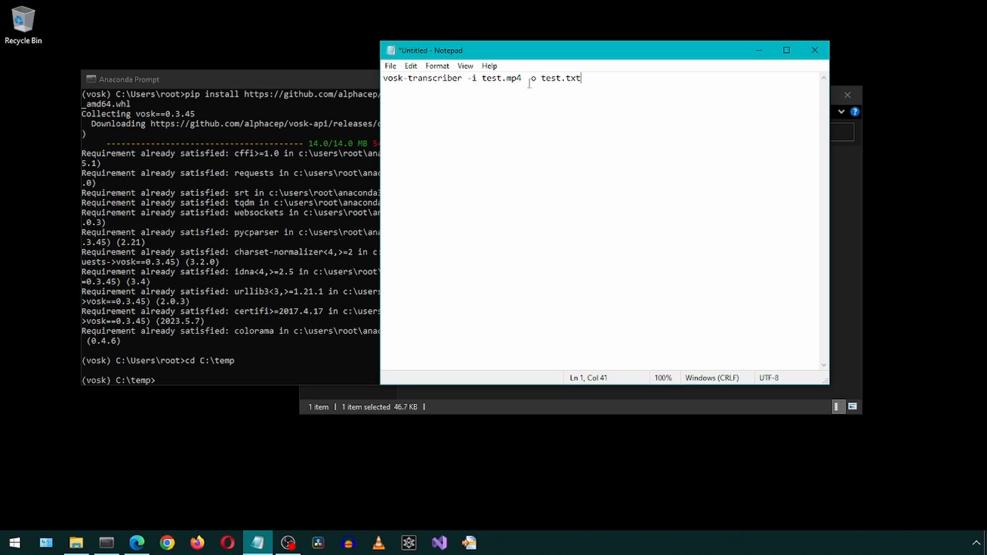
- Edit the command so the input is kekw.mp3 and the output transcript is kekw.txt
{"action": "double_click", "coordinate": [501, 77]}
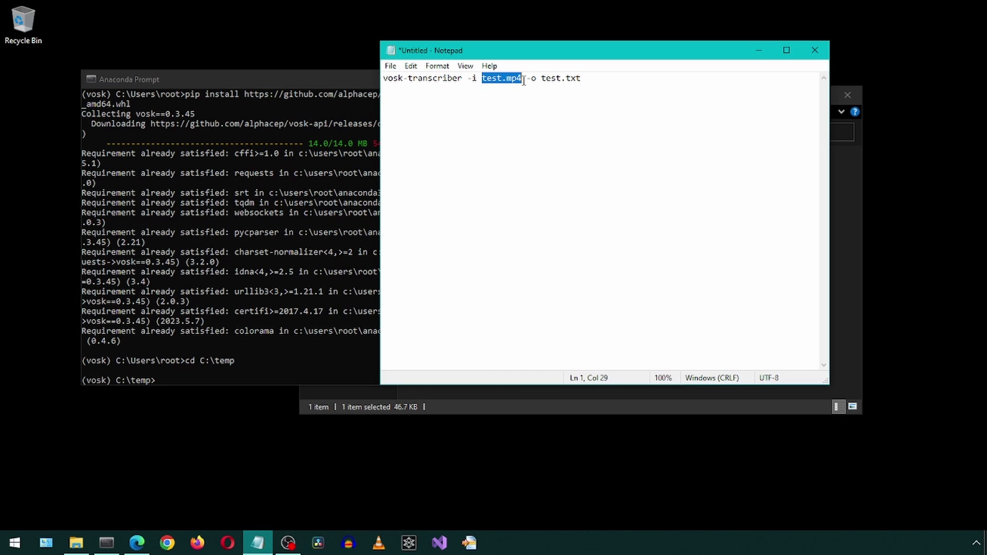
{"action": "type", "text": "kek"}
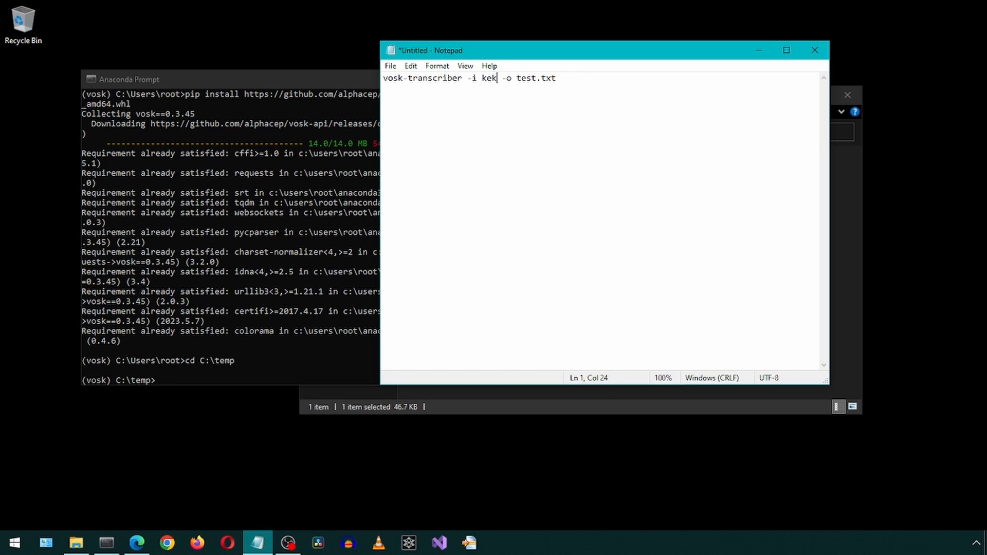
{"action": "type", "text": "w.mp3"}
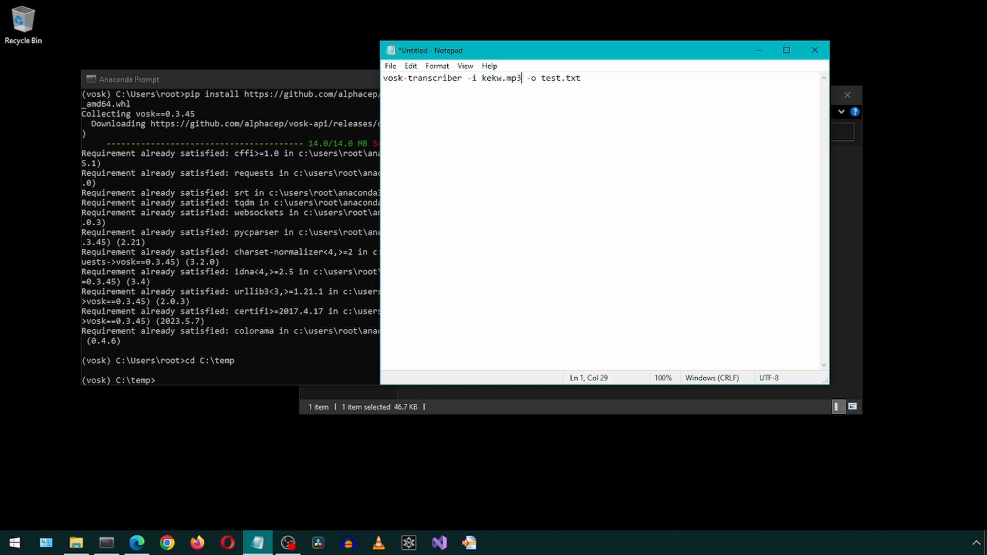
{"action": "left_click", "coordinate": [542, 78]}
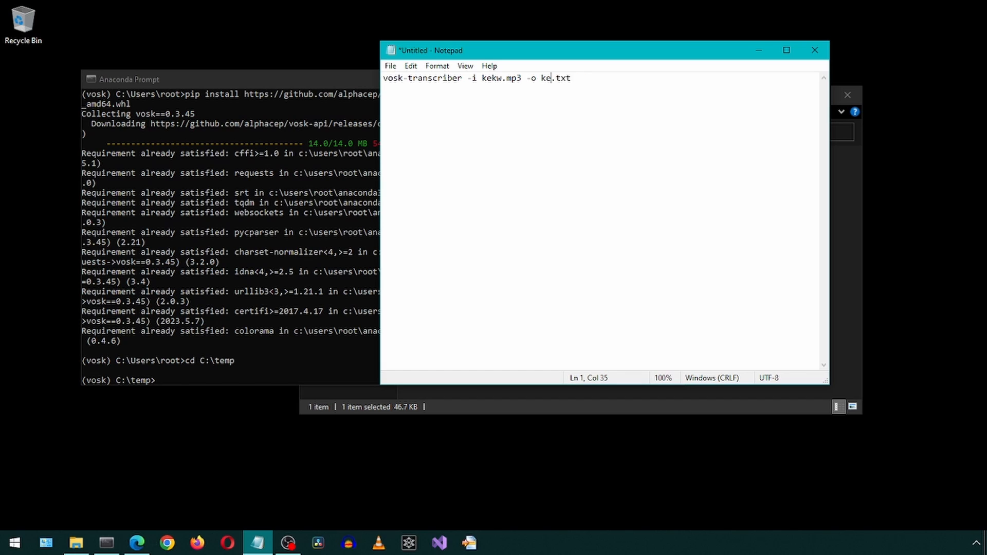
{"action": "type", "text": "k2"}
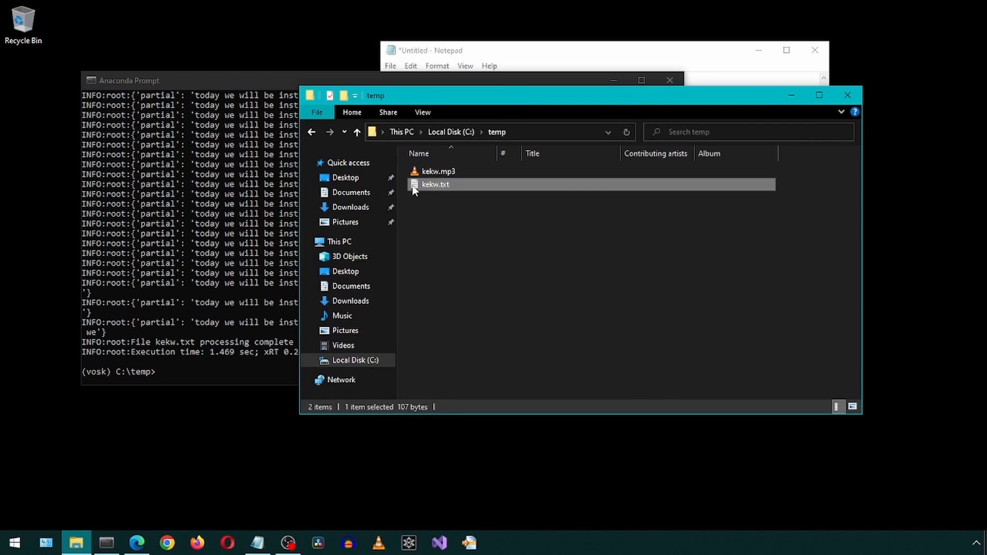
- After vosk-transcriber finishes, view kekw.txt in Notepad showing 'today we will be installing wave to lip…'
{"action": "double_click", "coordinate": [435, 184]}
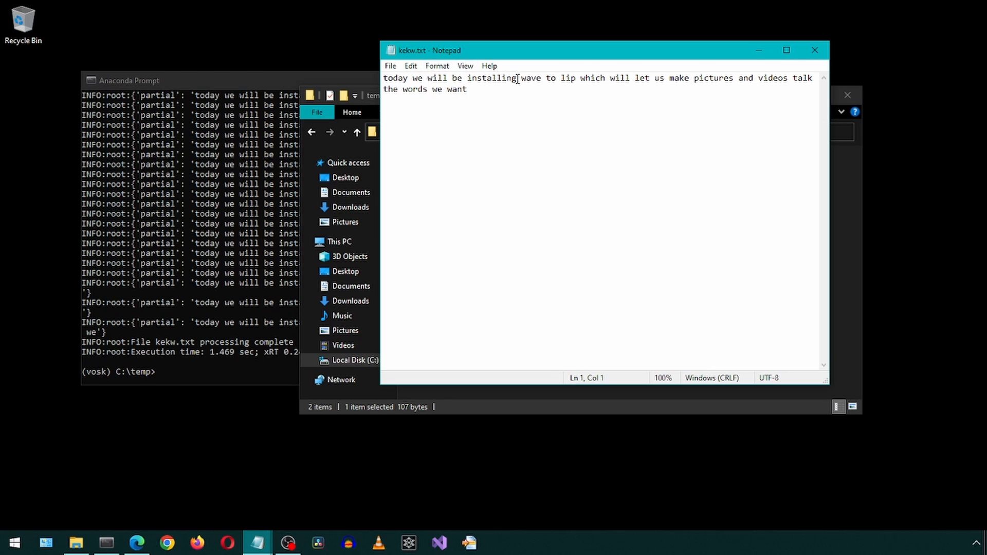